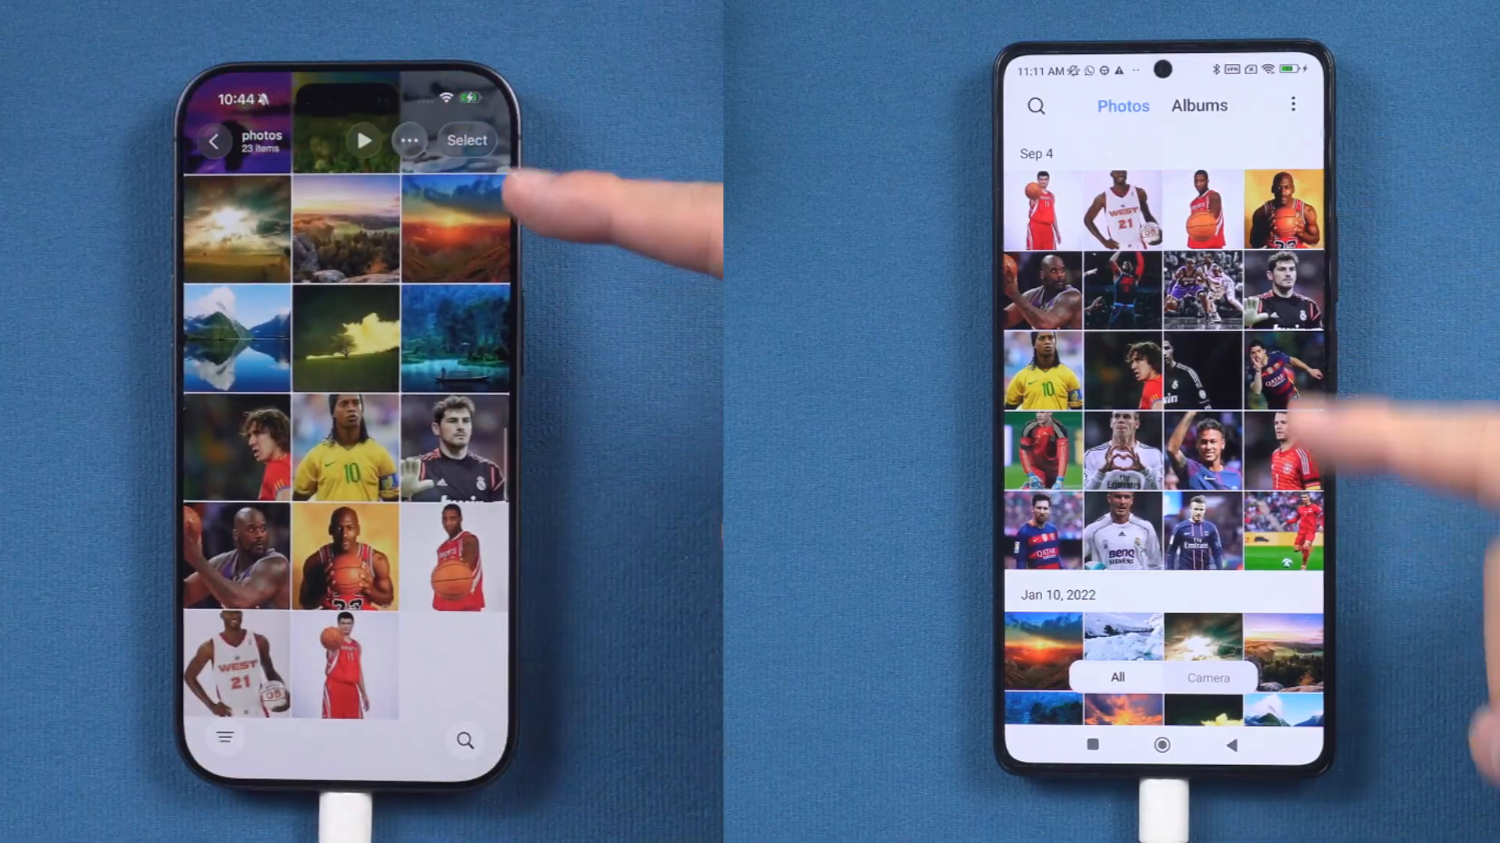
Launch iTunes with the cabled iPhone appearing as a connected device
scroll("down", 3)
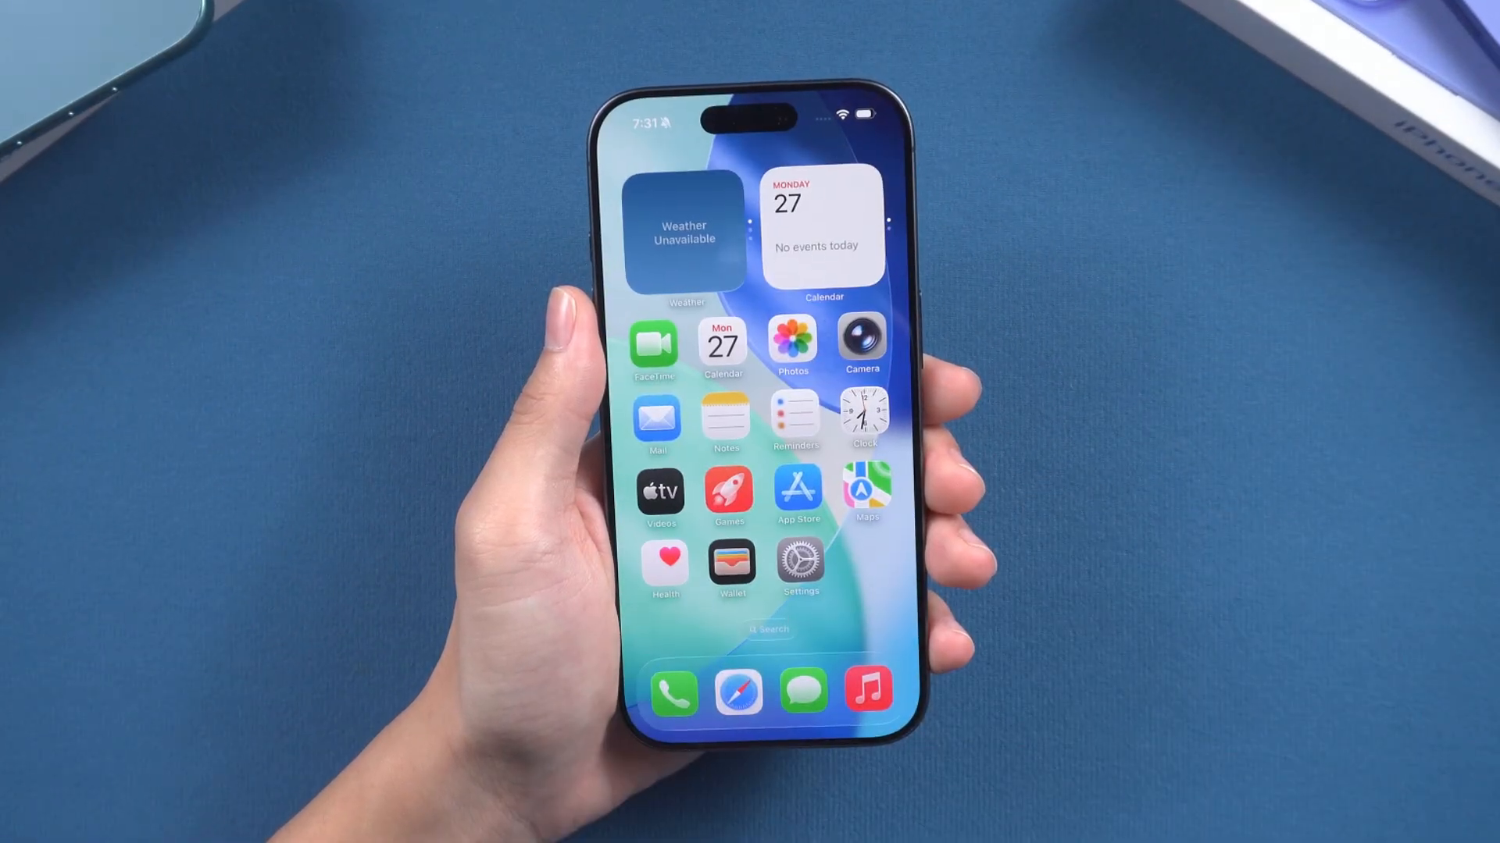
left_click(792, 341)
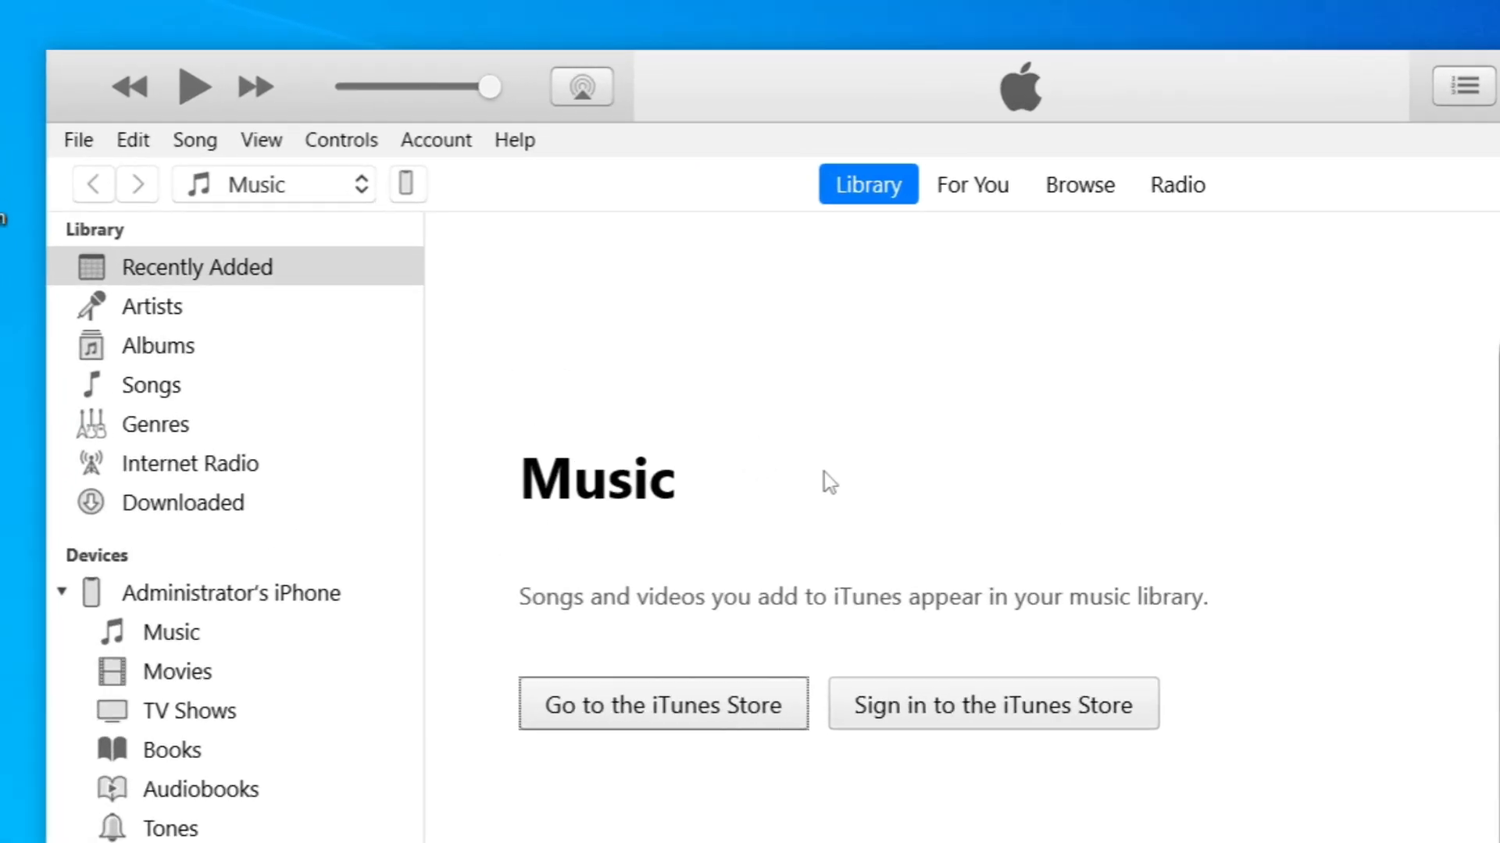
Open the iPhone's Photos settings, showing Sync Photos copying 50 photos from Pictures
left_click(408, 183)
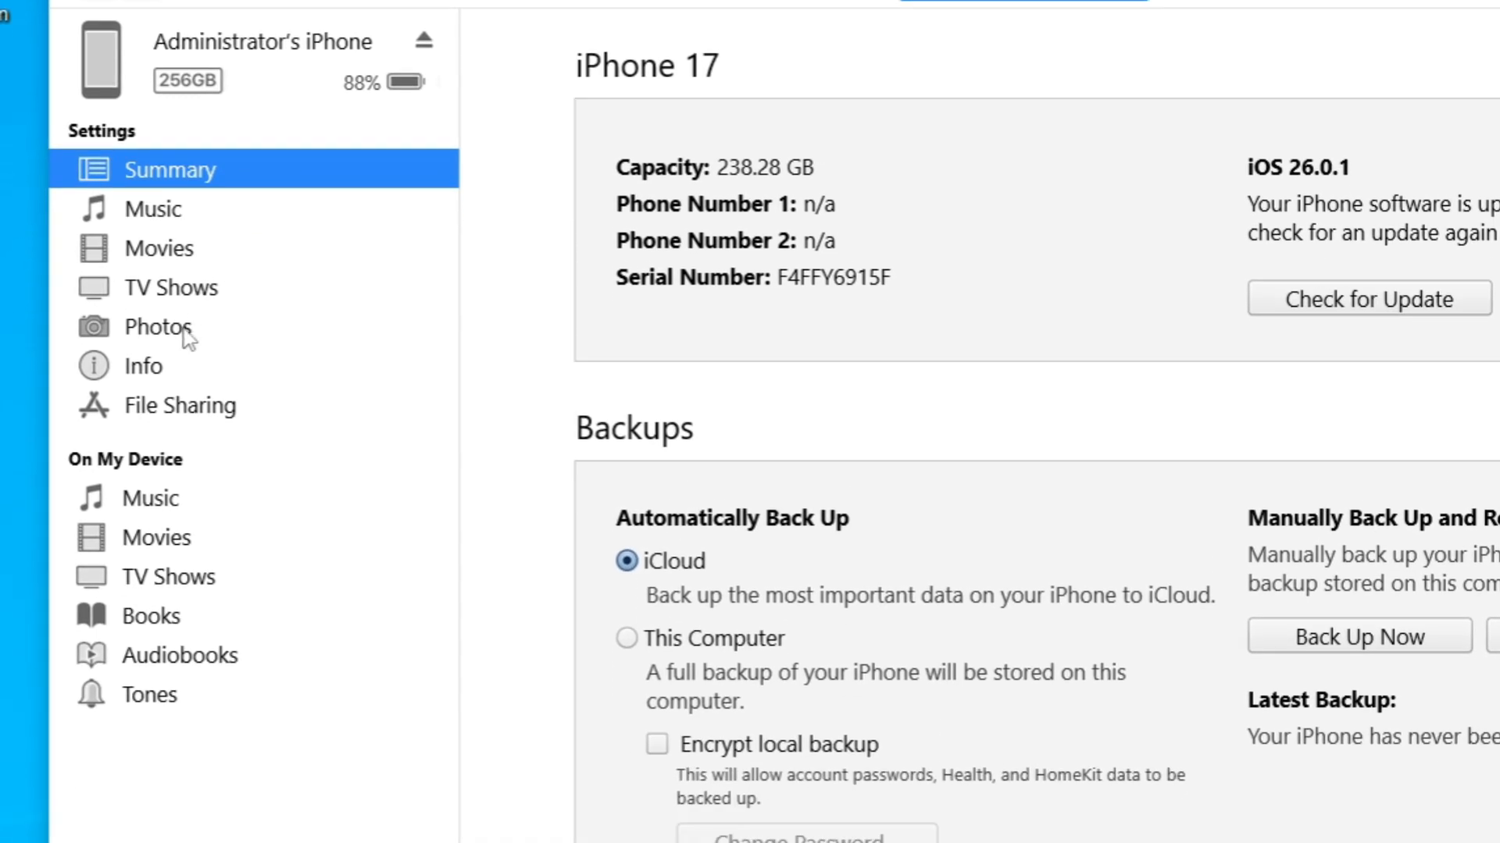
left_click(157, 326)
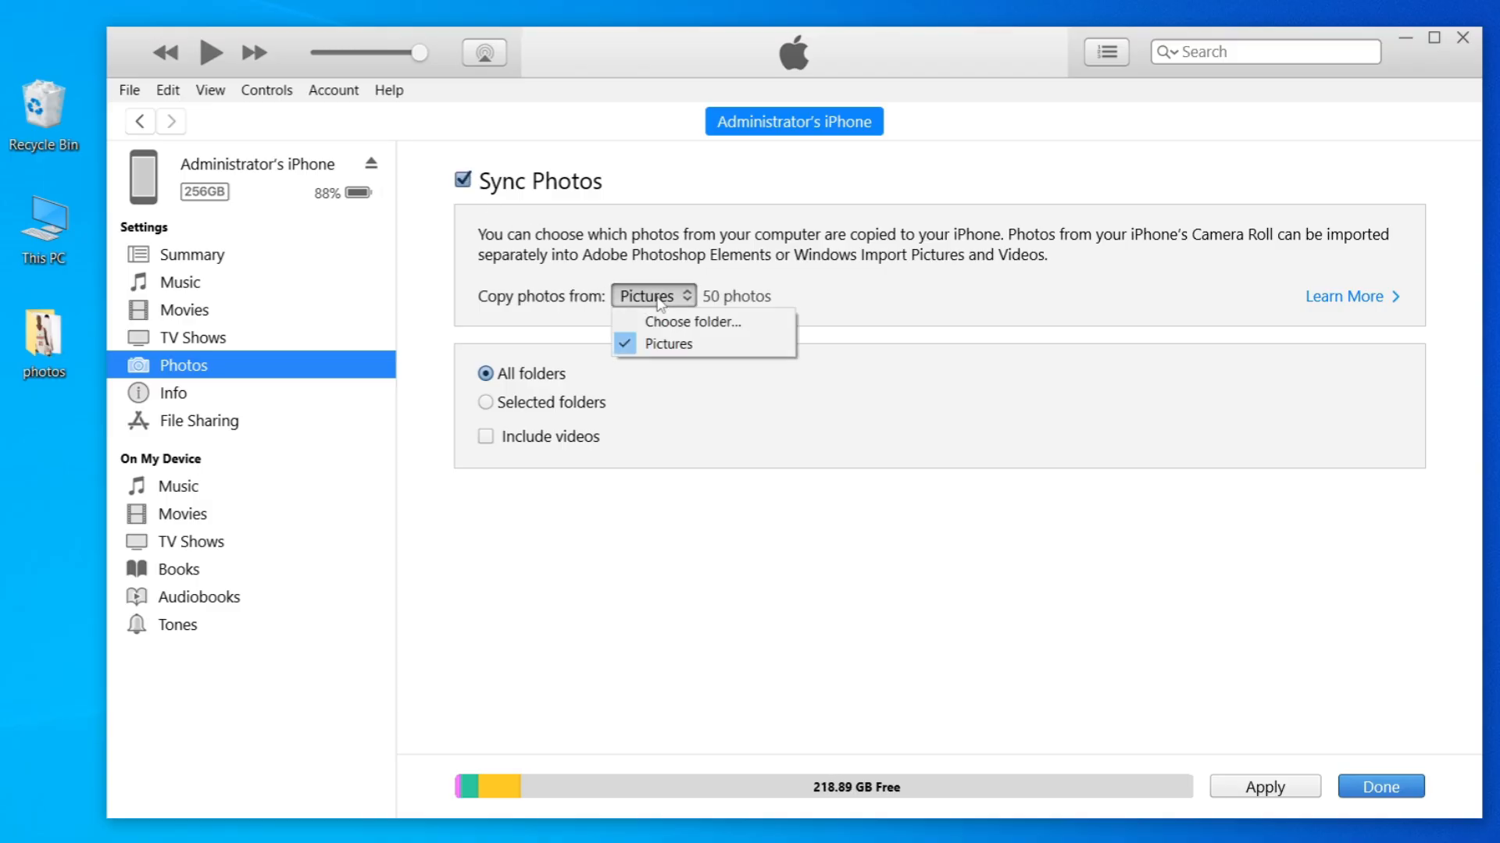
Choose the Desktop photos folder as the photo sync source
left_click(693, 322)
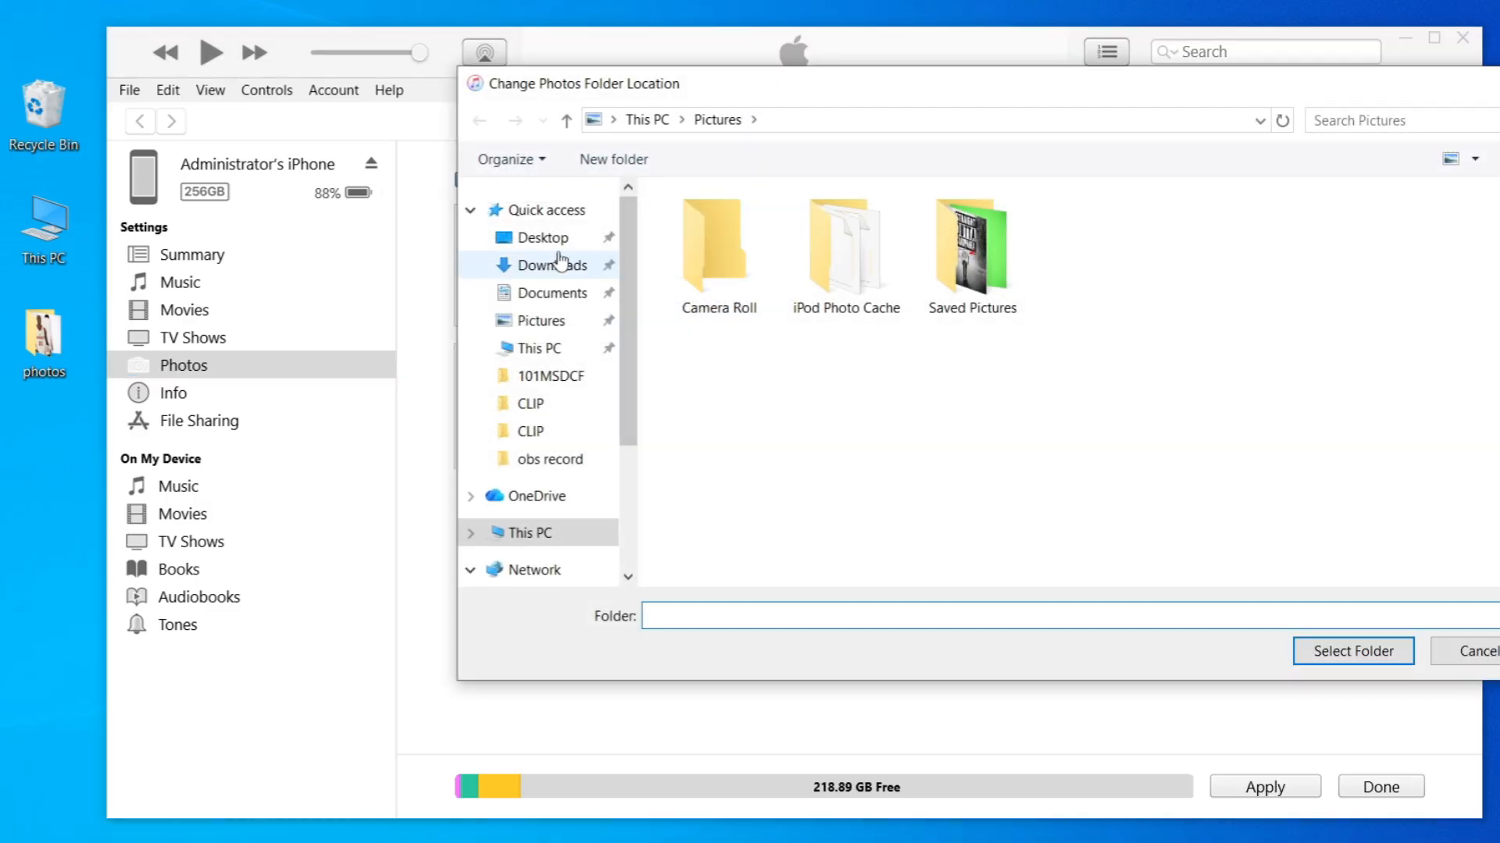
left_click(543, 237)
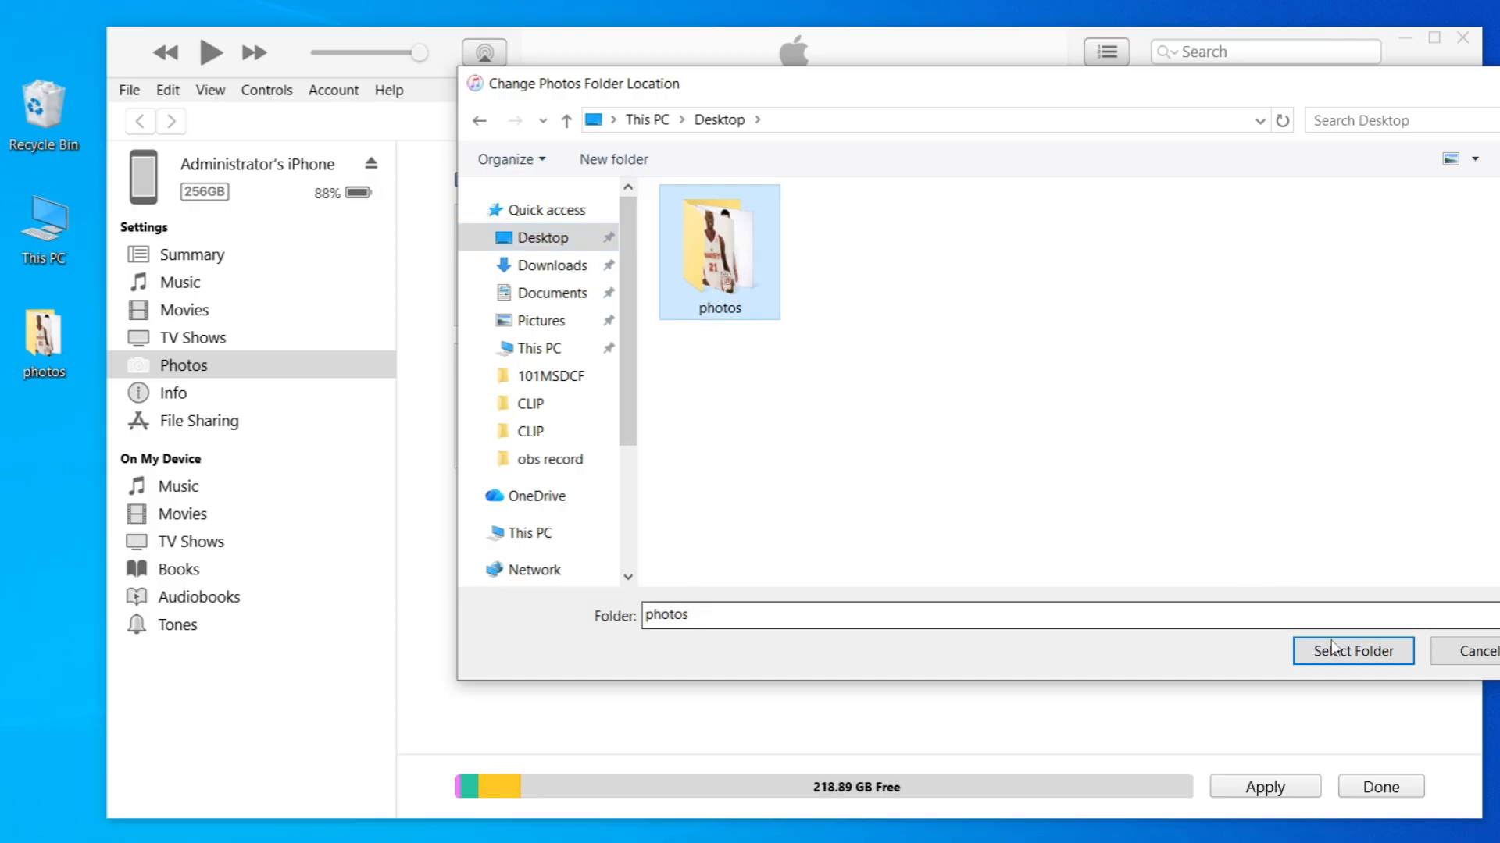
left_click(1353, 651)
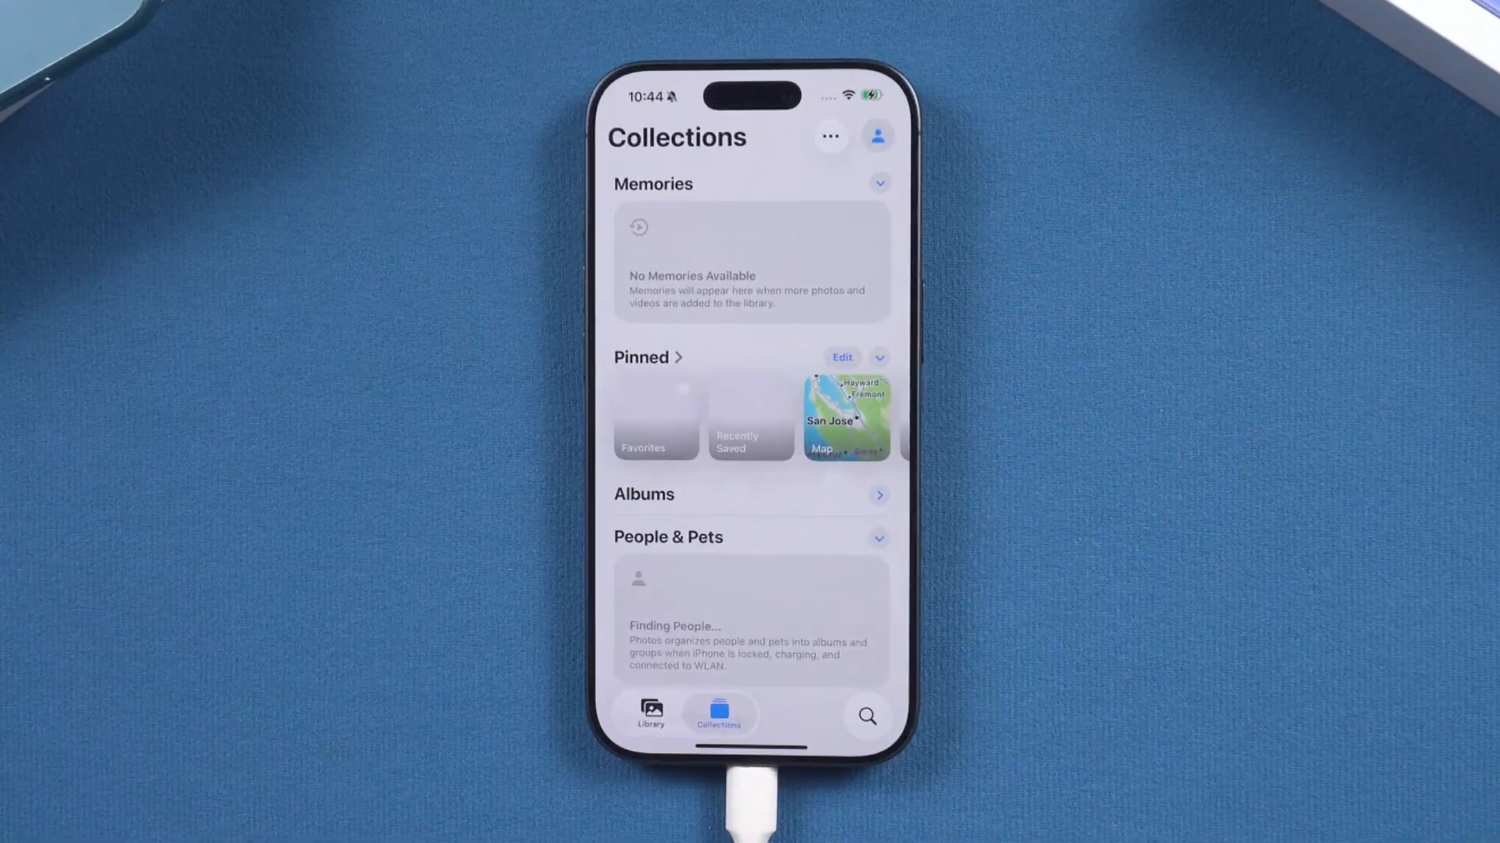
Apply the sync and view the 23-item photos album on the iPhone
scroll("down", 3)
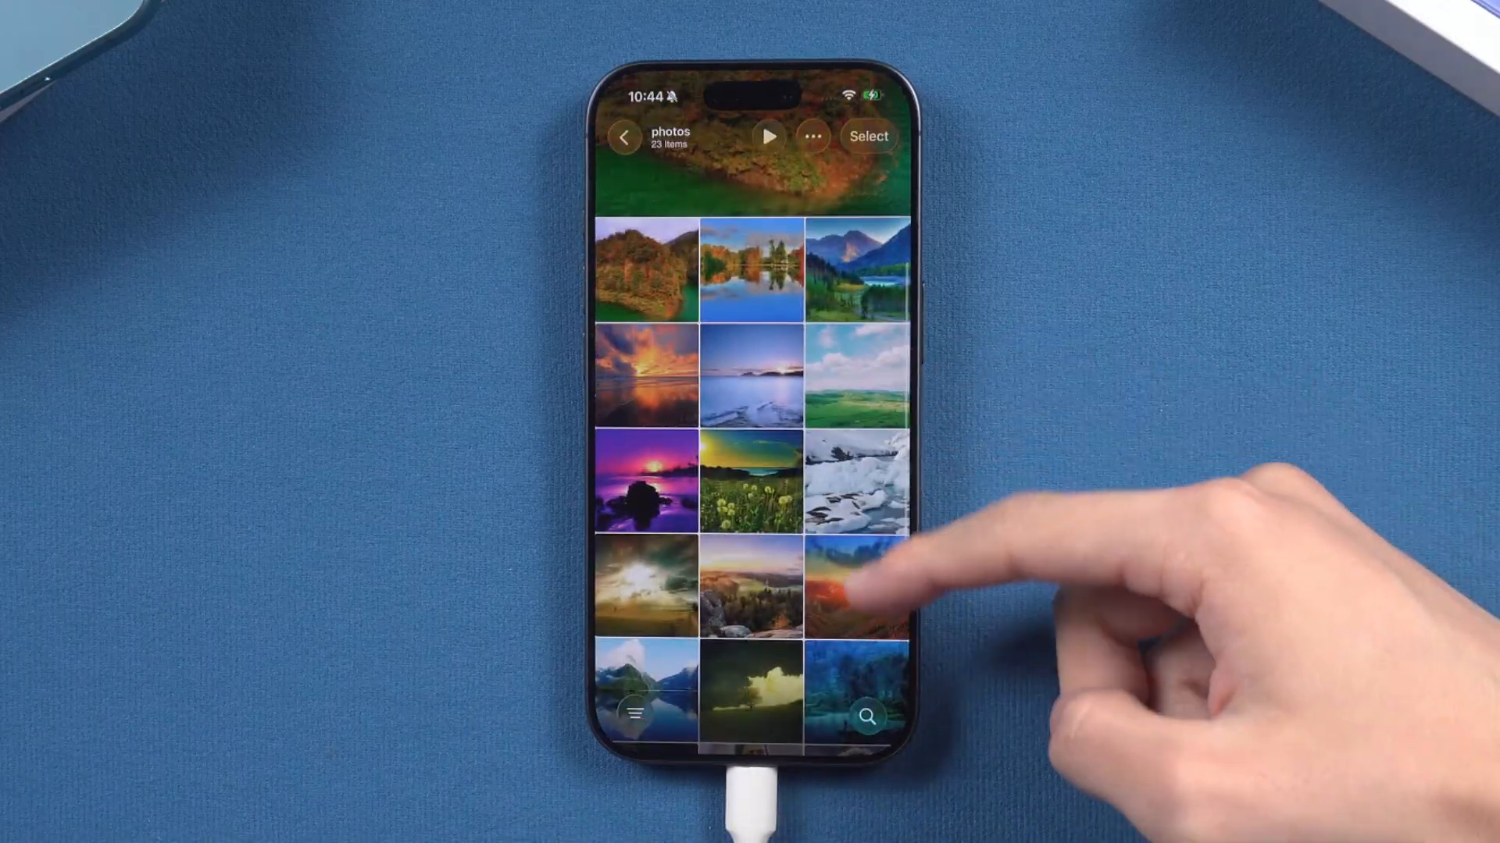
scroll("down", 3)
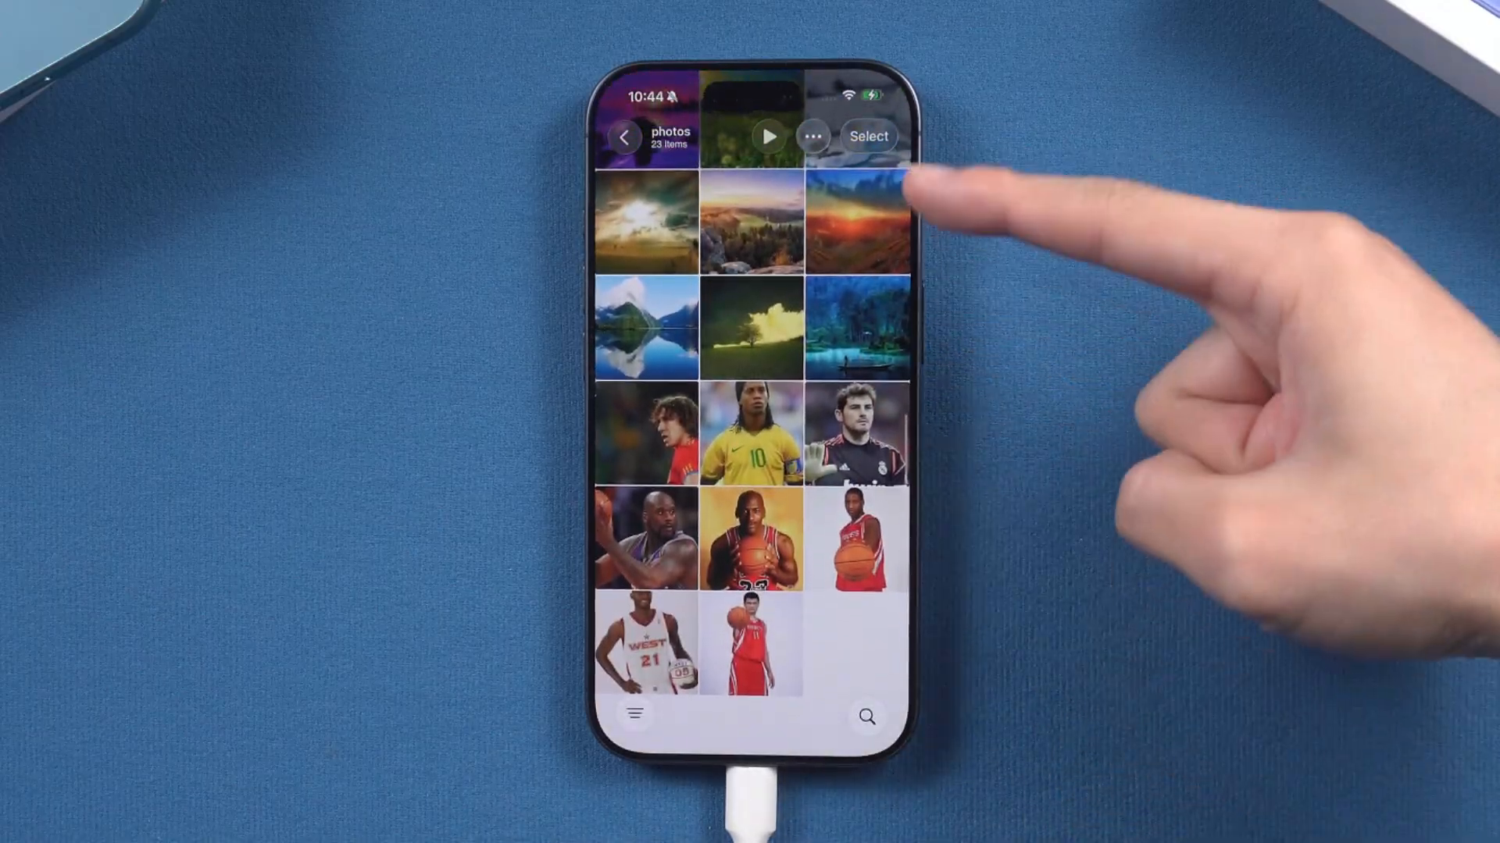
left_click(867, 136)
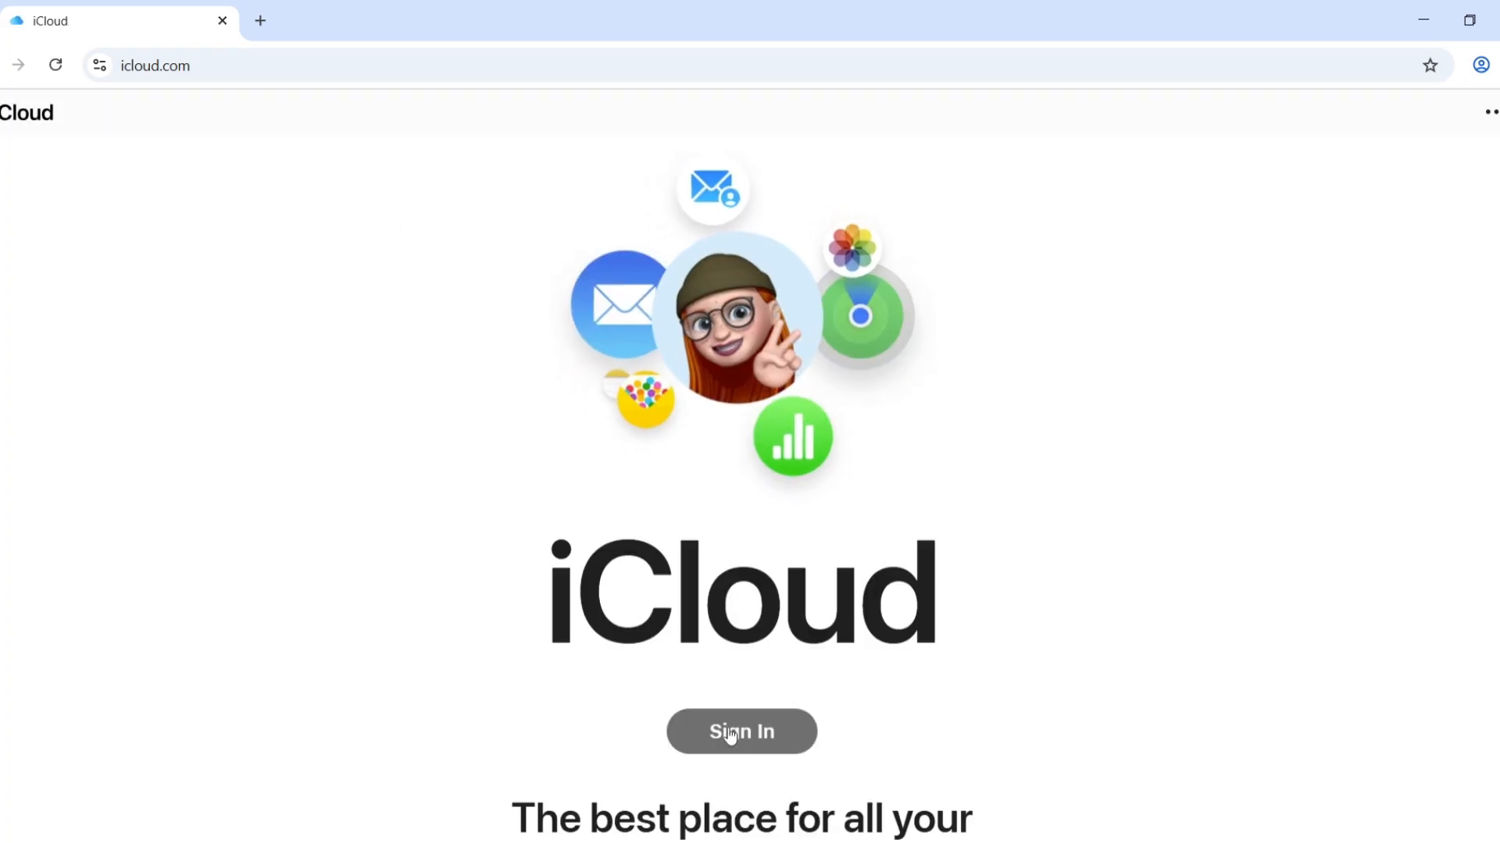
Sign in on icloud.com and open the Photos app to Recents
left_click(742, 732)
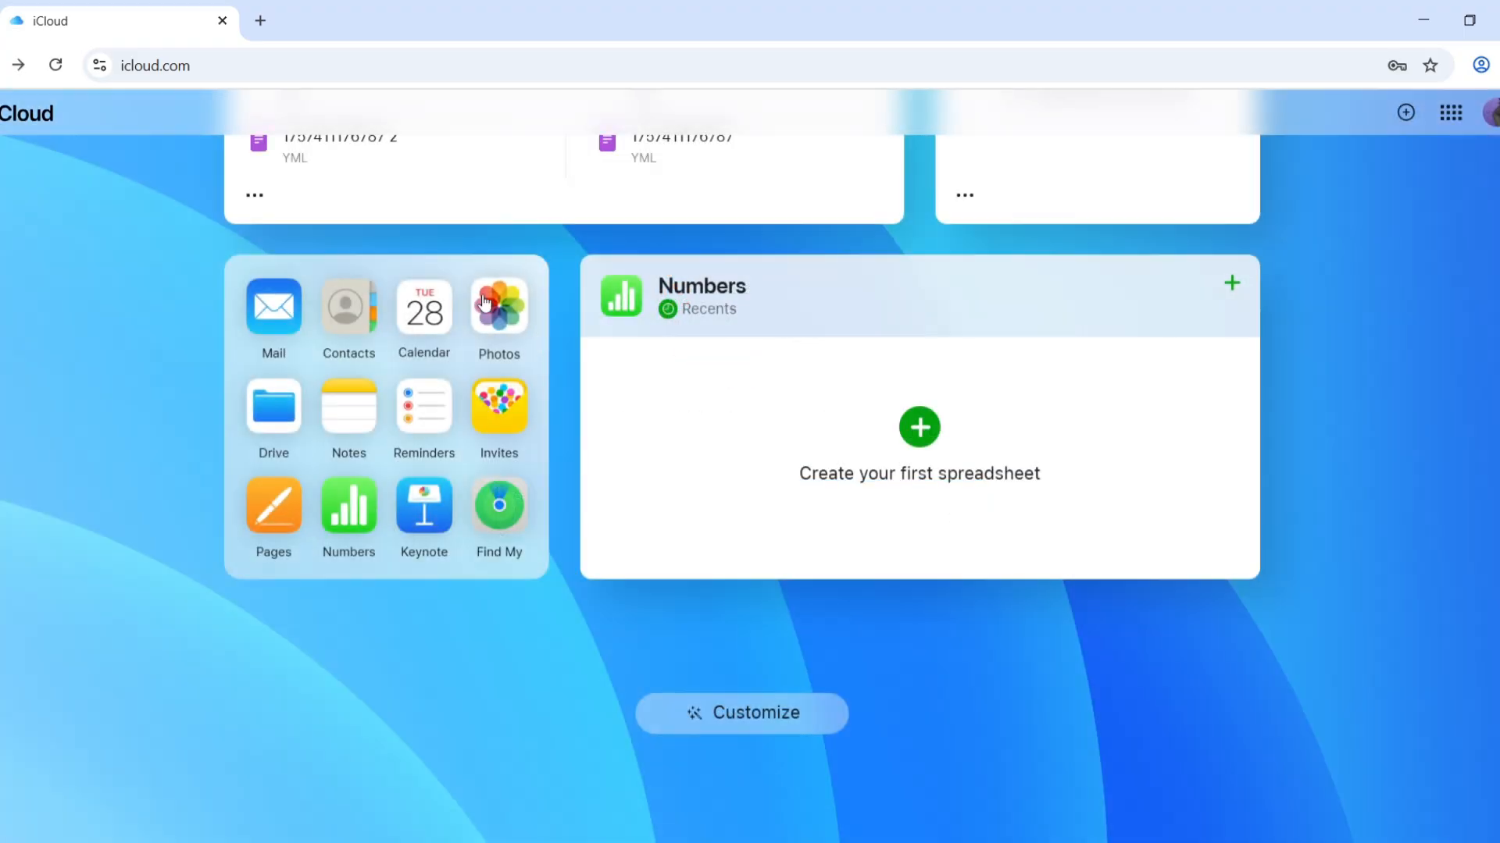
left_click(498, 307)
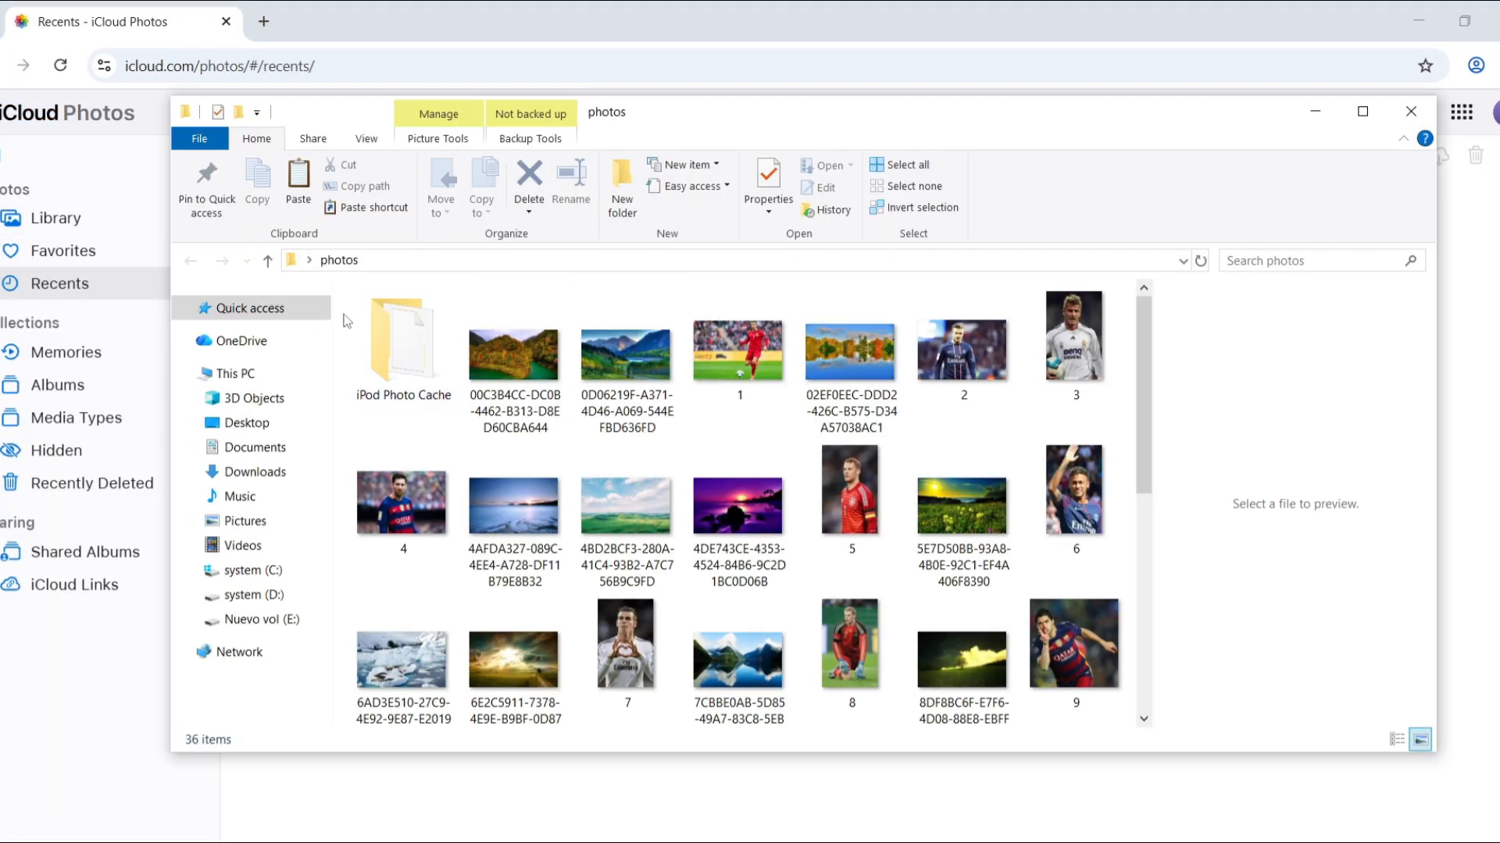
Select all 36 files in the File Explorer photos folder with Ctrl+A
key("ctrl+a")
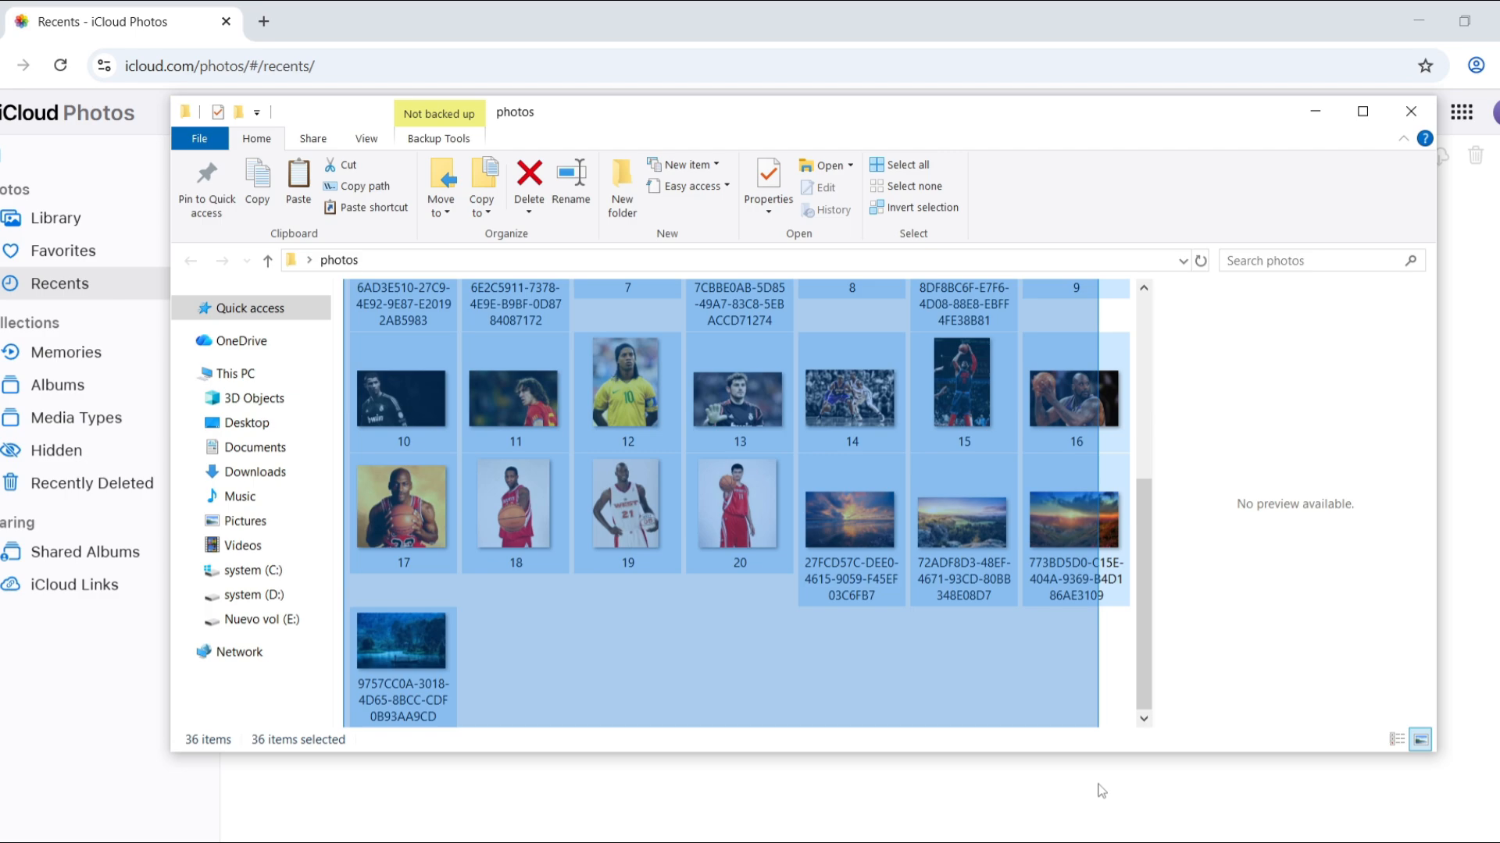